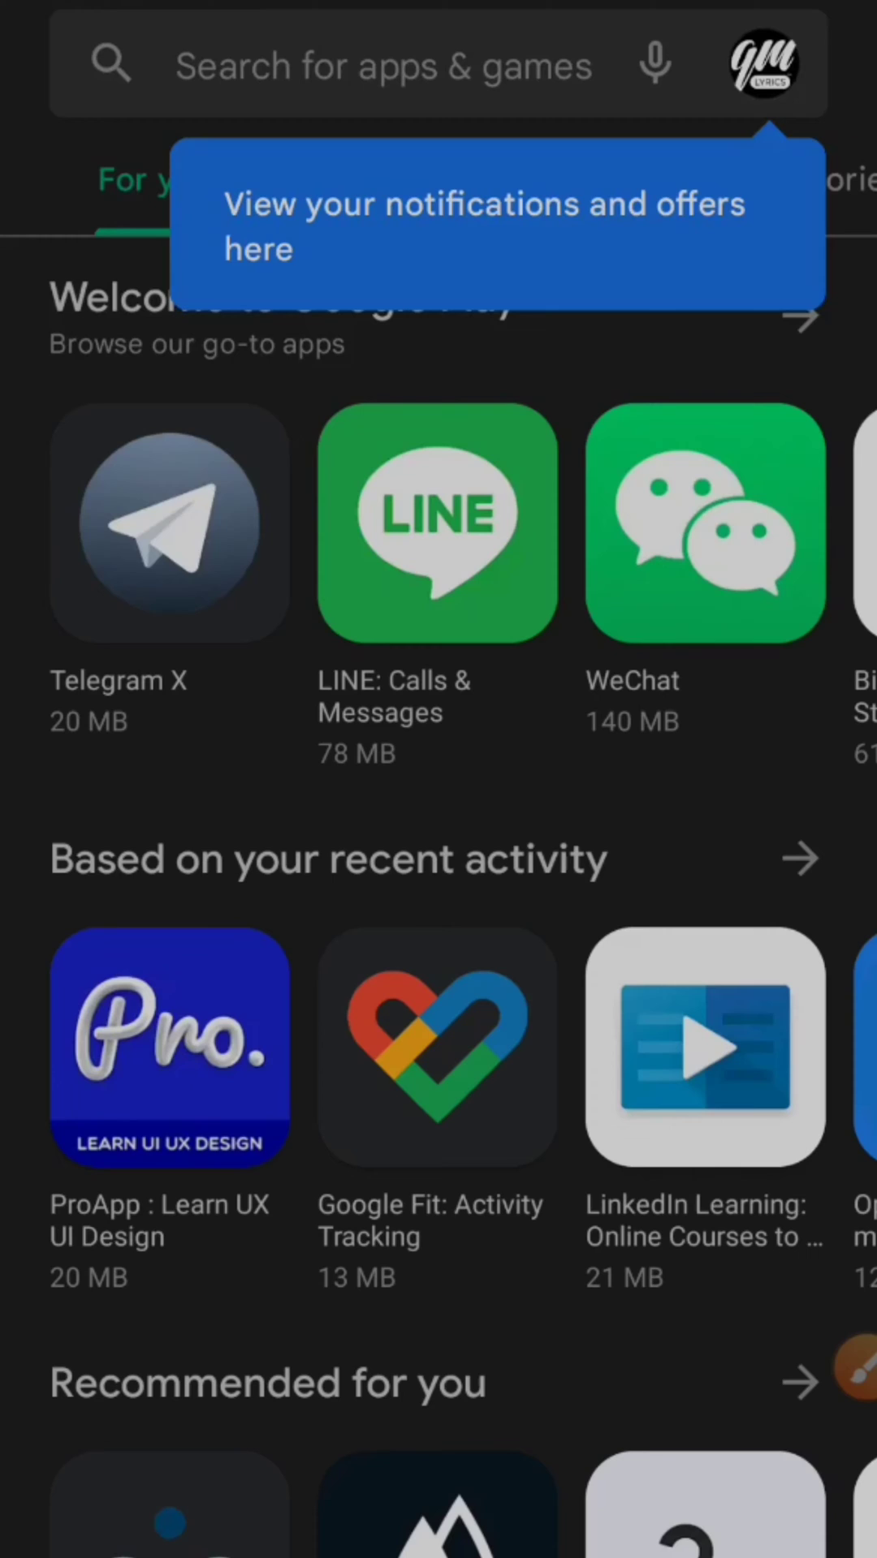
- Search Play Store for 'kiwi', install Kiwi Browser - Fast & Quiet, and launch it
left_click(398, 65)
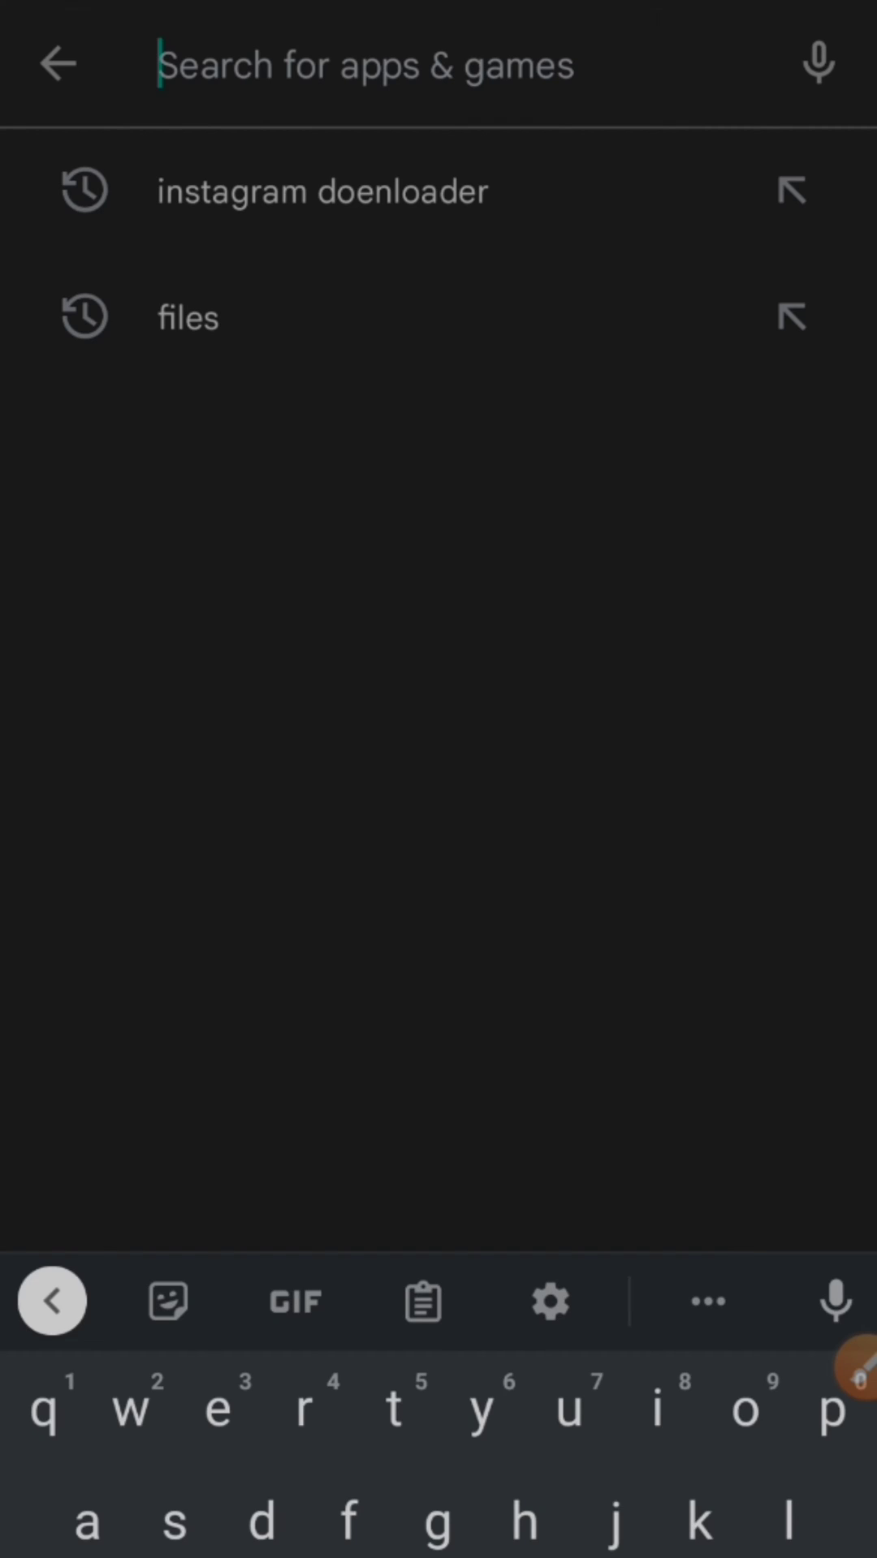
type("kiwi")
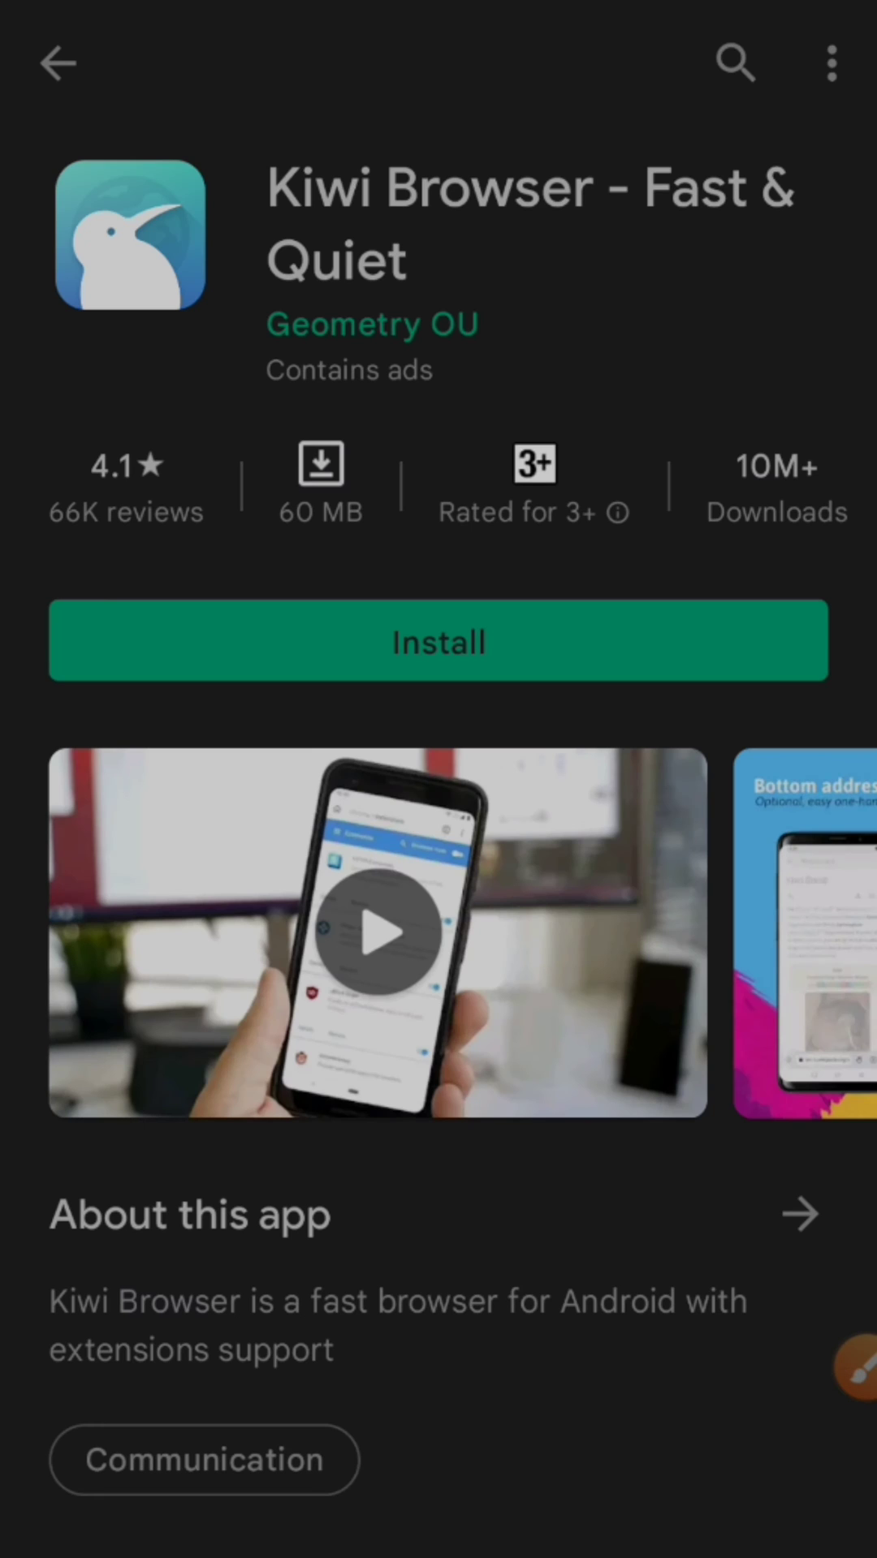
left_click(438, 641)
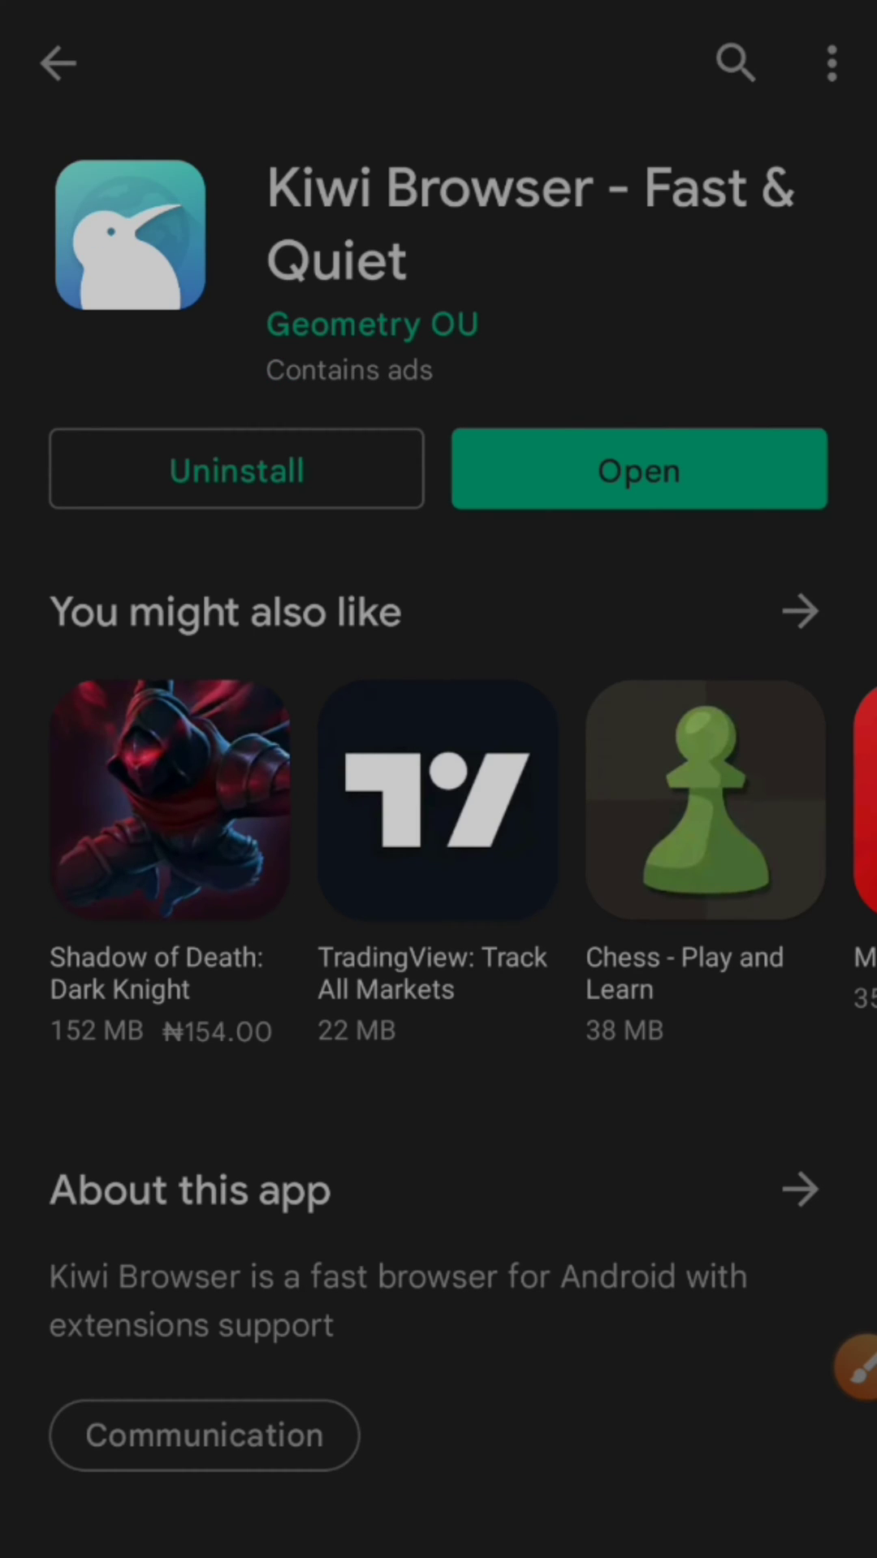
left_click(638, 469)
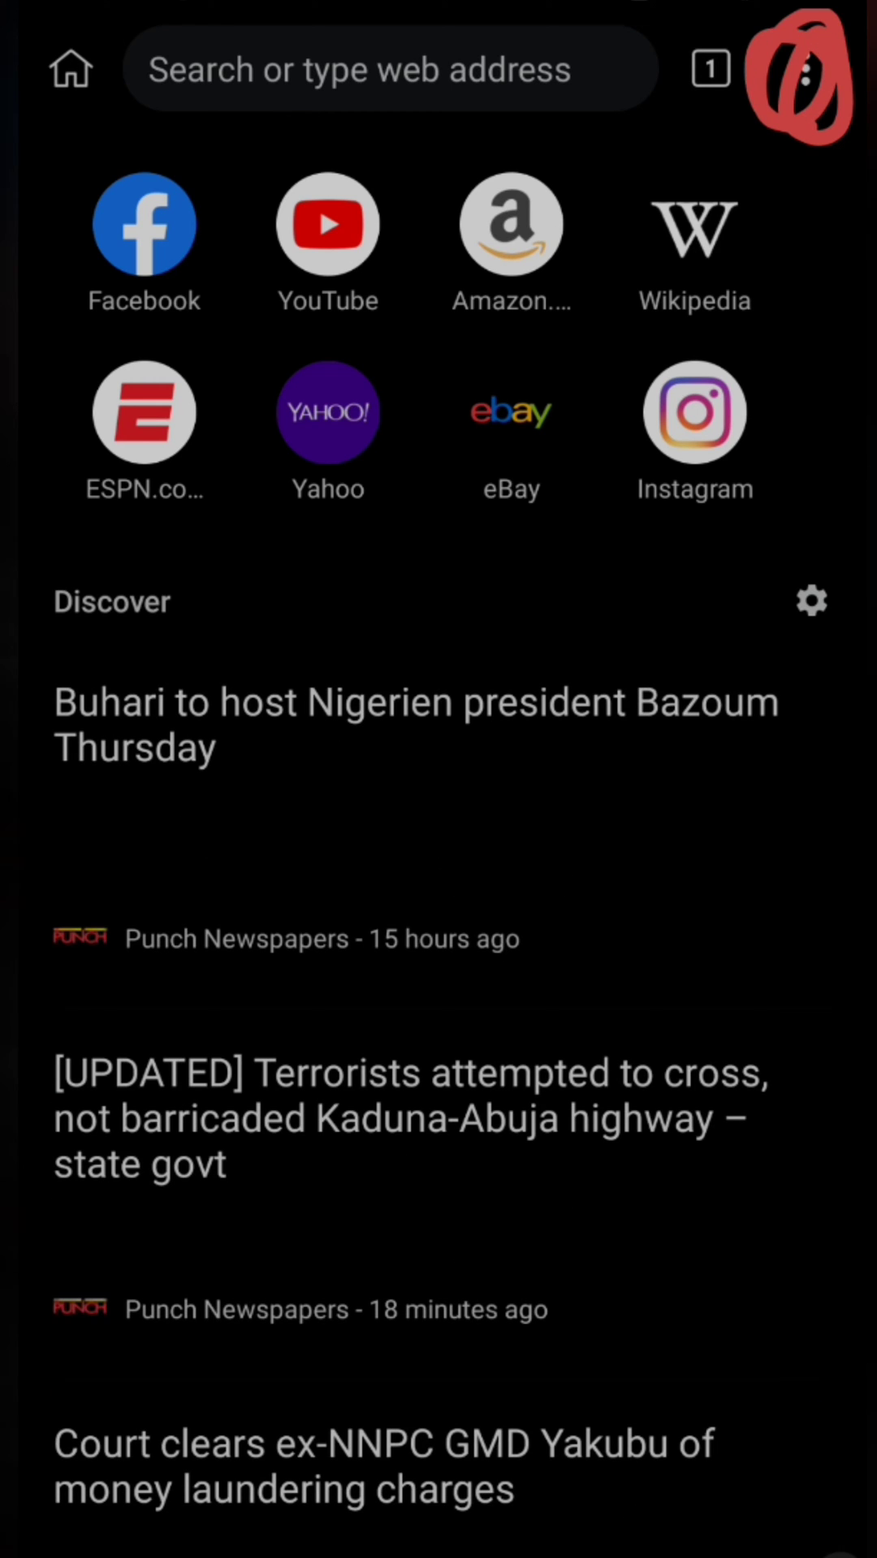
- Go to Extensions from Kiwi Browser's three-dot menu
left_click(807, 78)
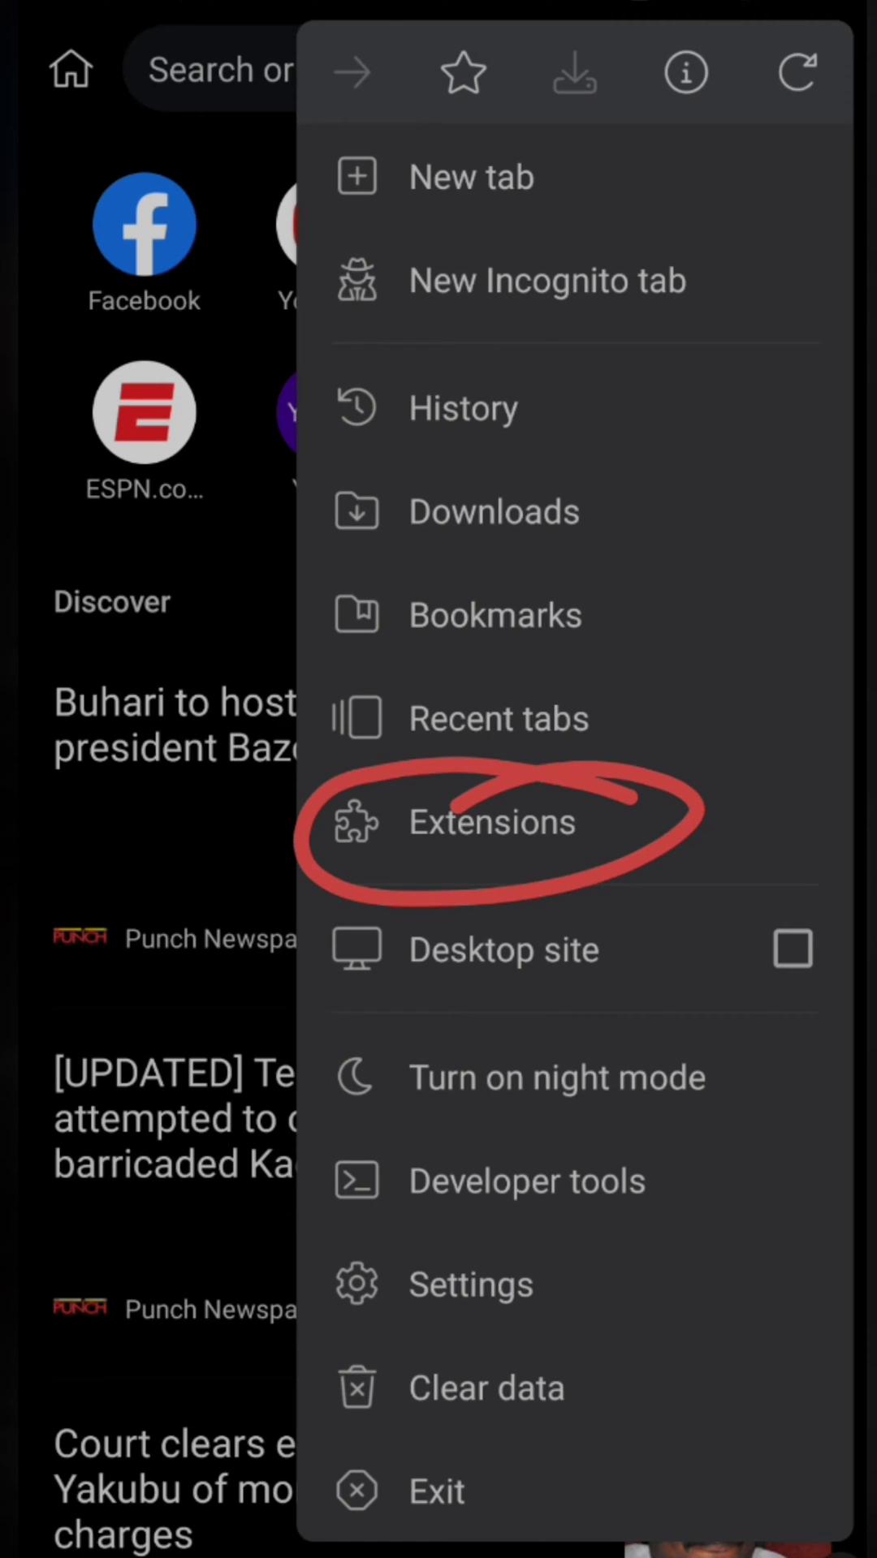
left_click(491, 821)
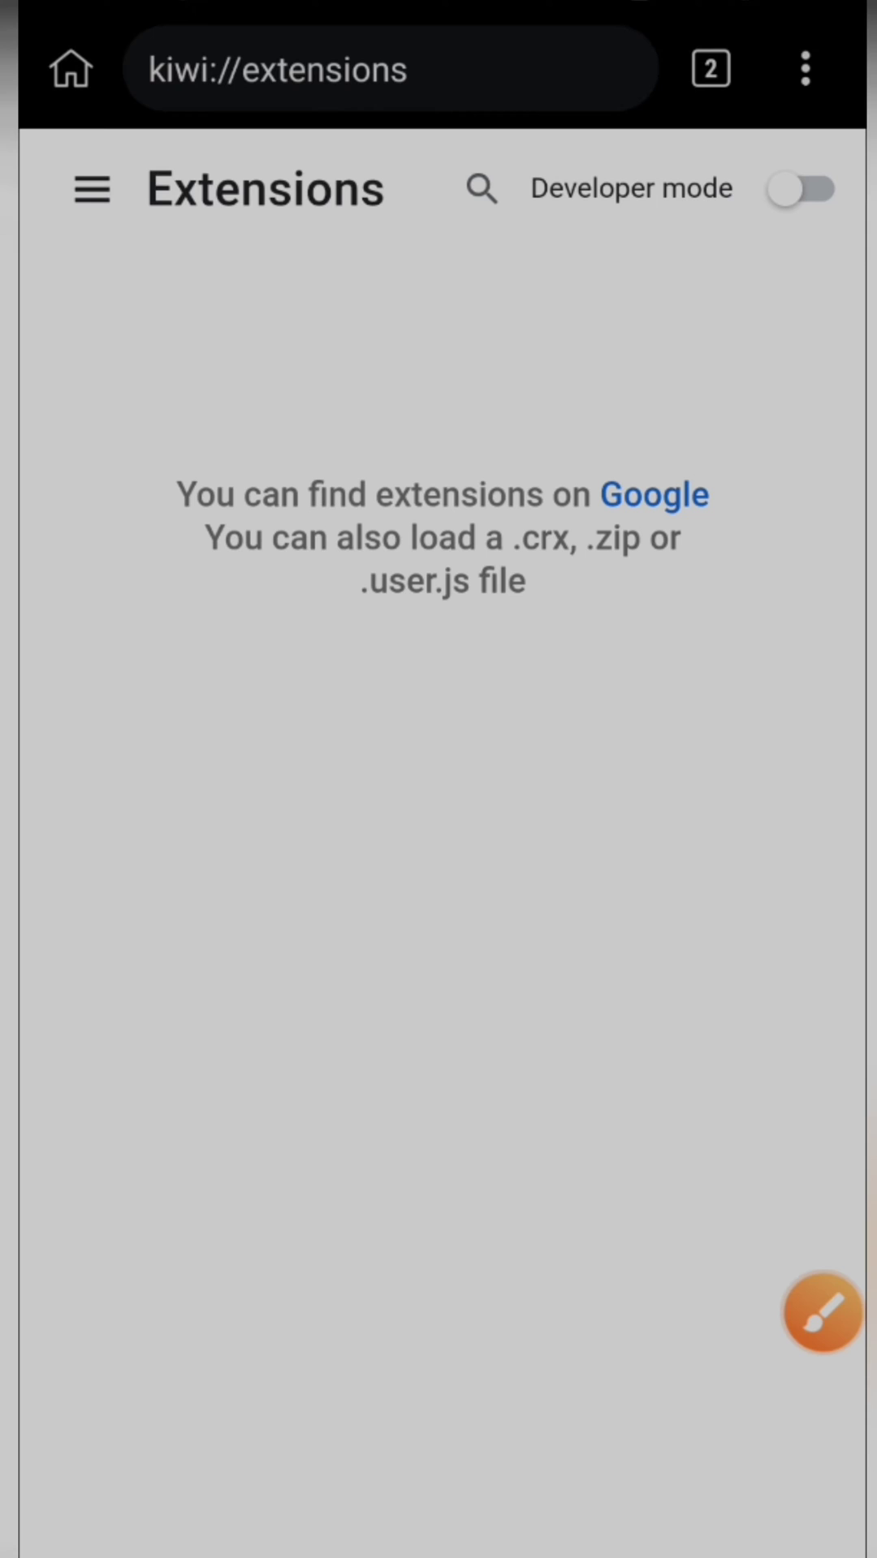
- Enable Developer mode and go to the Chrome Web Store via the + (from store) button
left_click(801, 189)
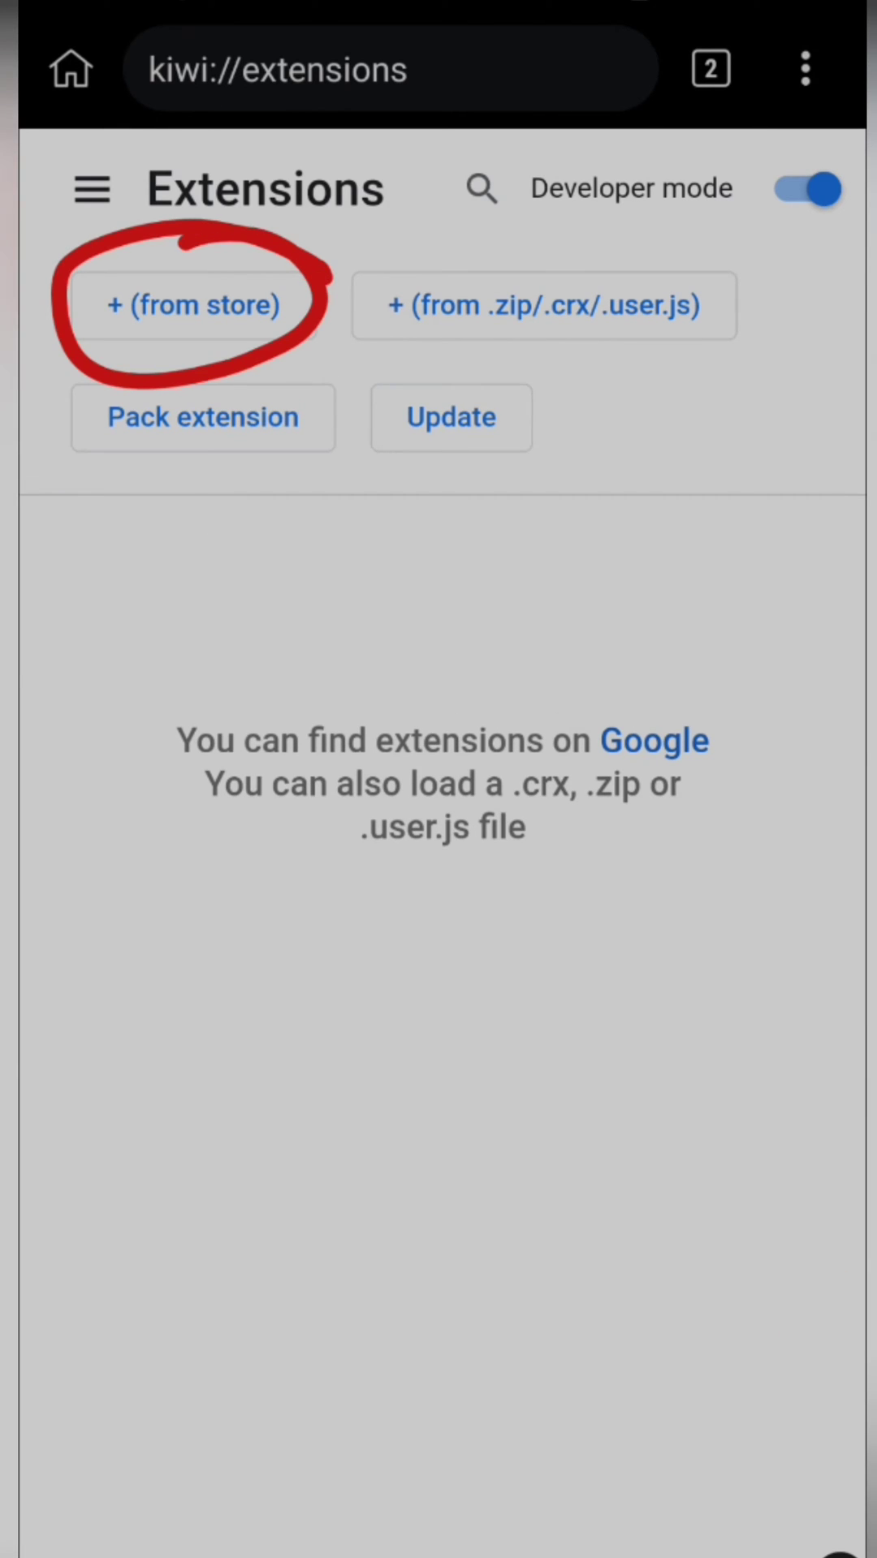
left_click(196, 305)
type("Lo")
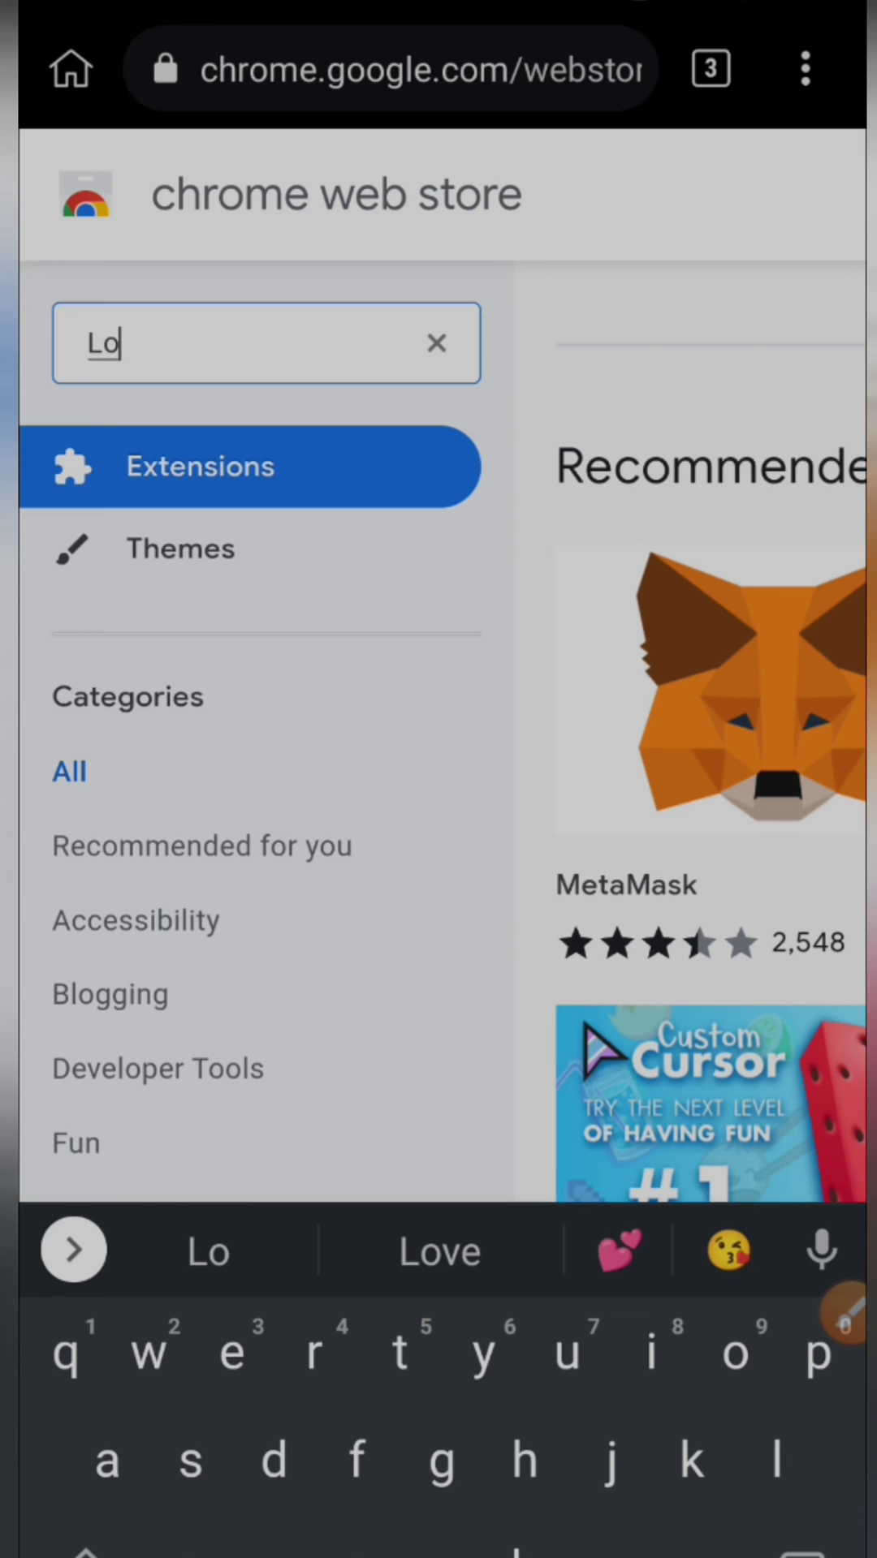
- Search the Chrome Web Store for 'Lock pw'
type("ck p")
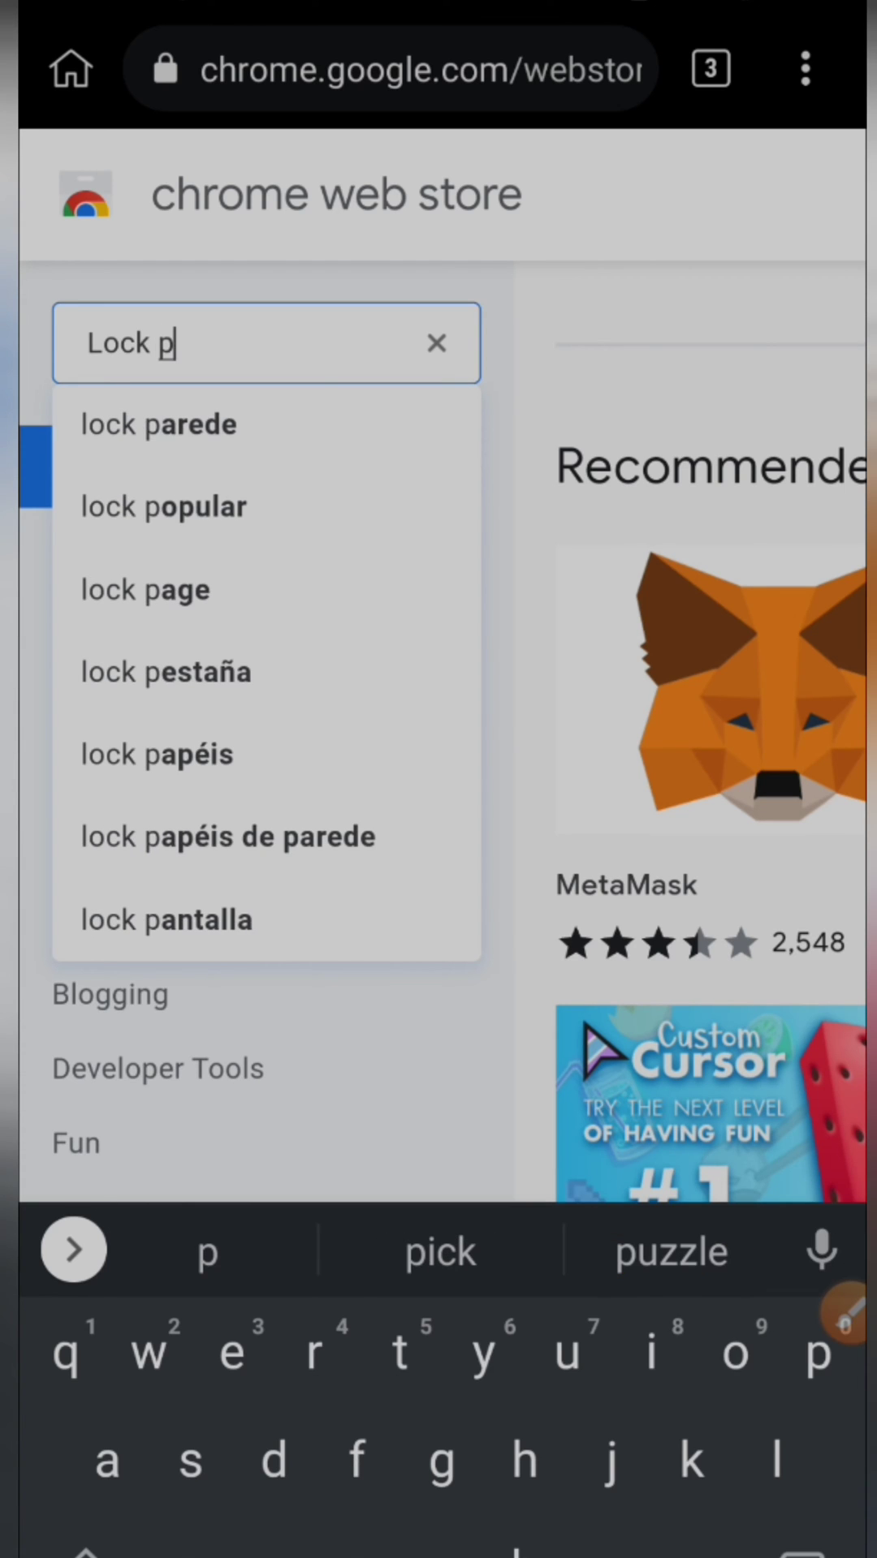
type("w")
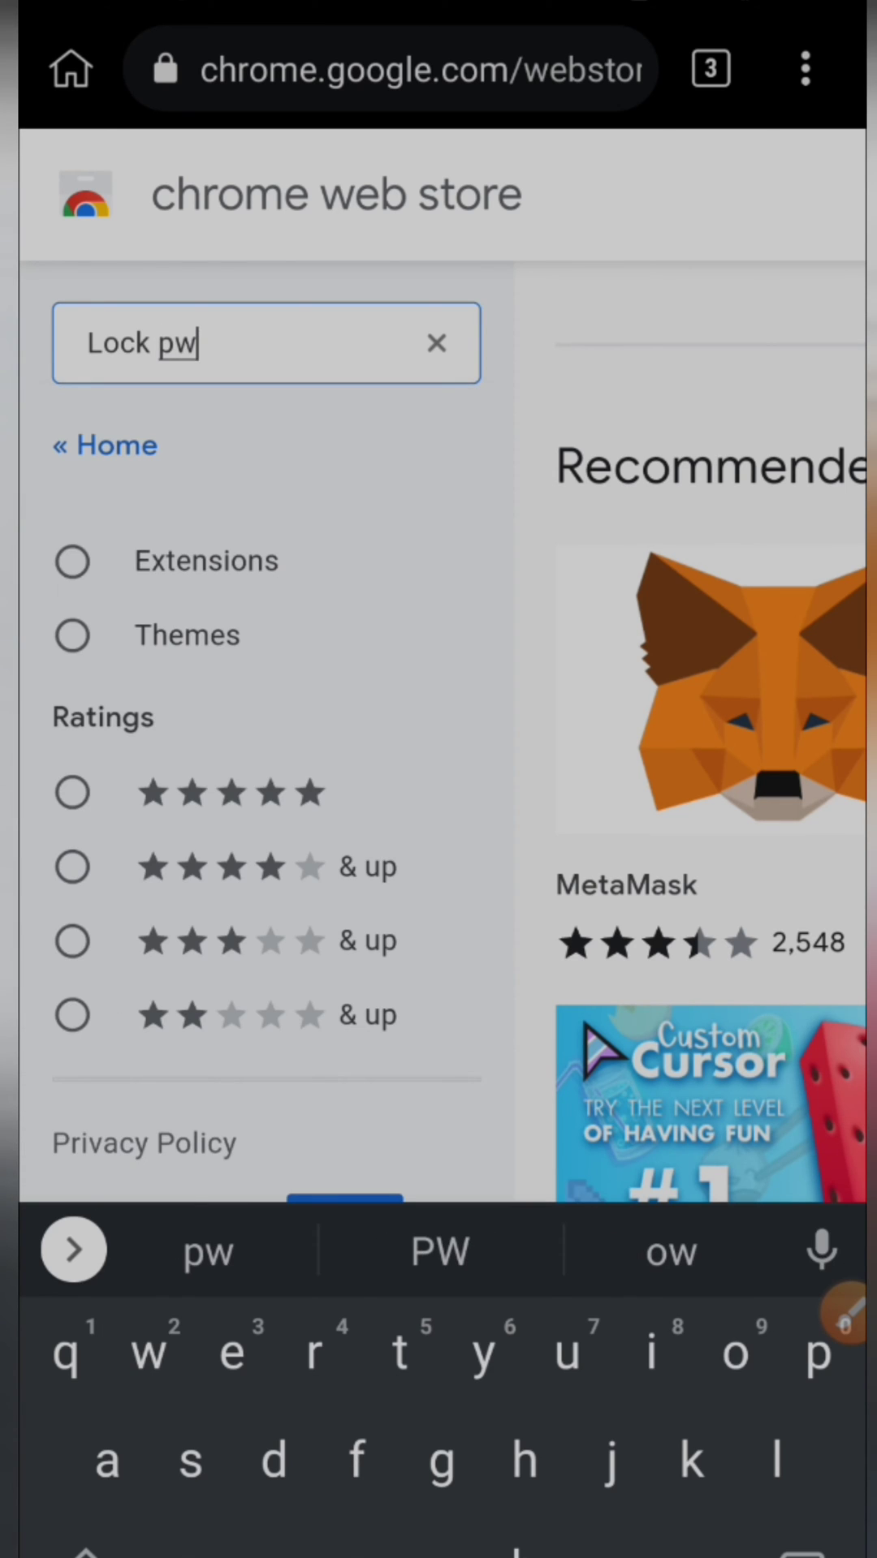
key("Enter")
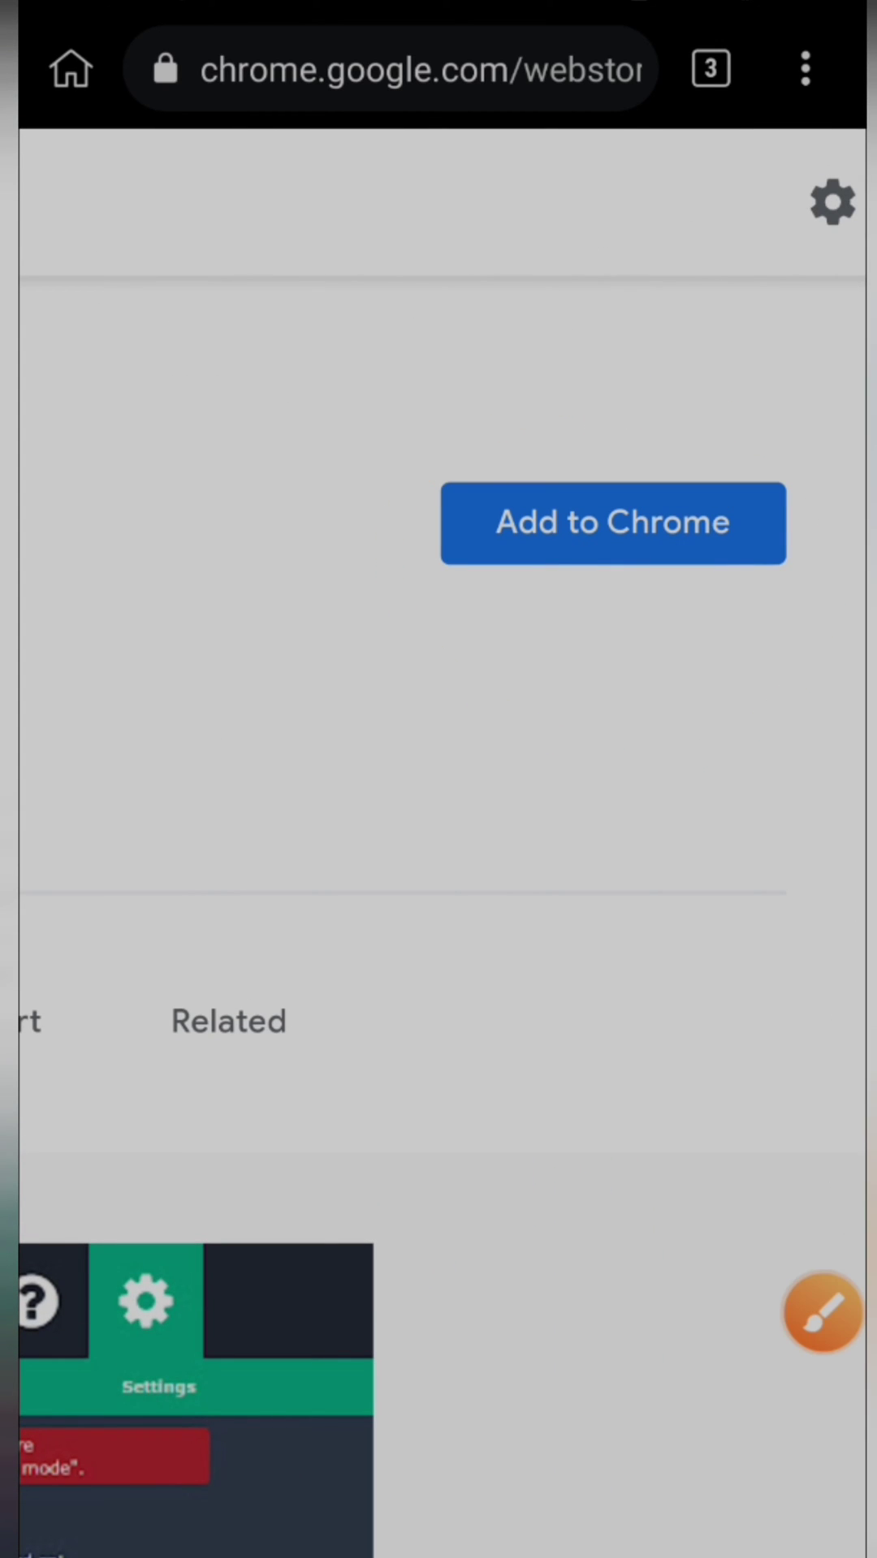
- Add LockPW to Chrome, confirm with OK, and open its settings page
left_click(612, 522)
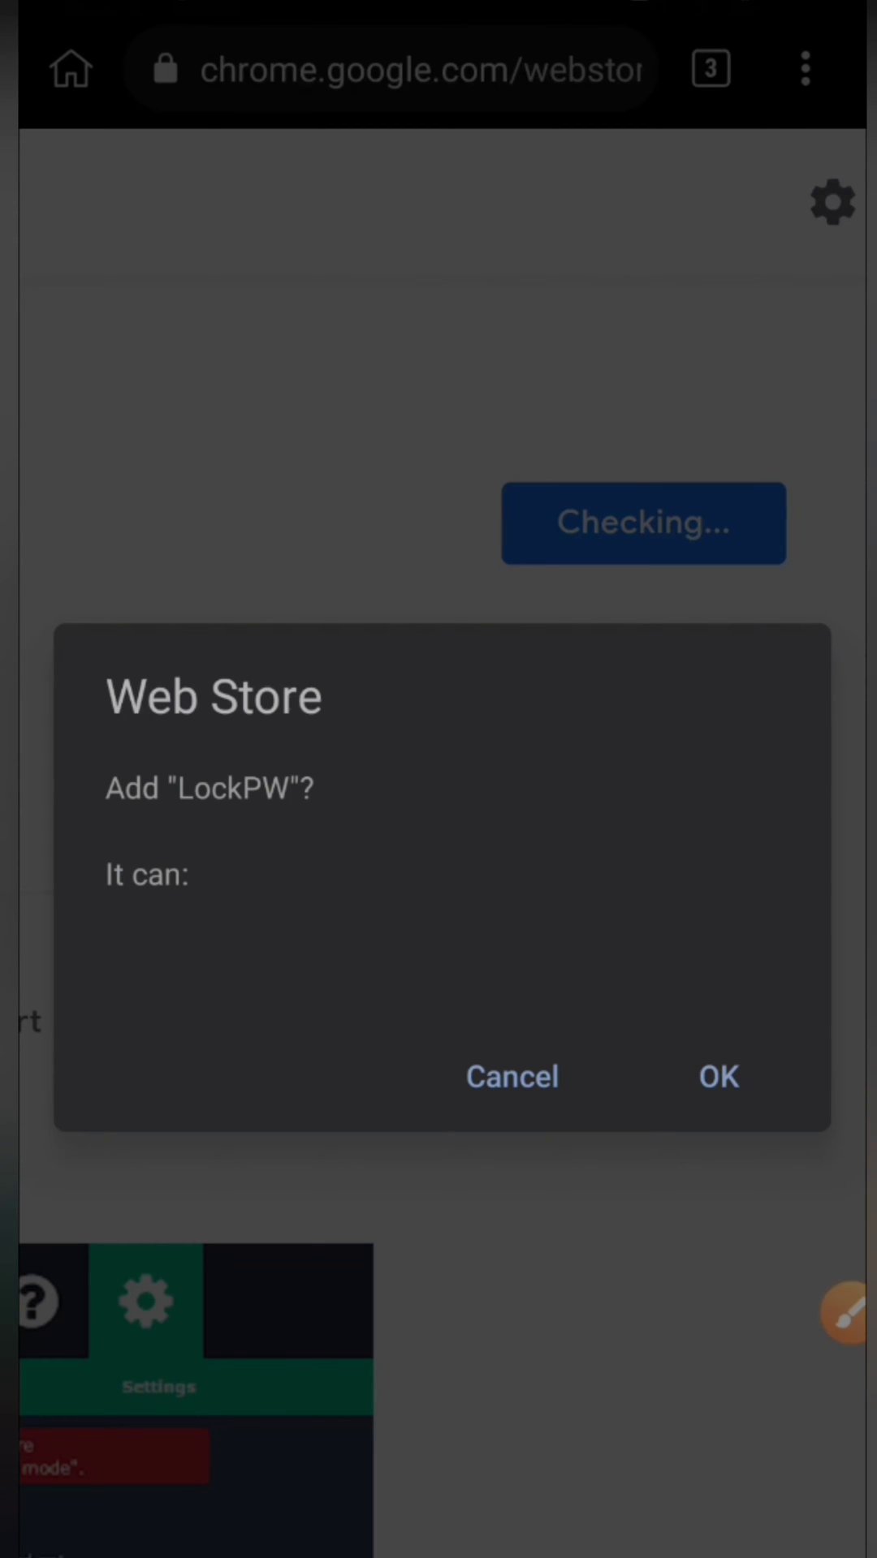
left_click(717, 1075)
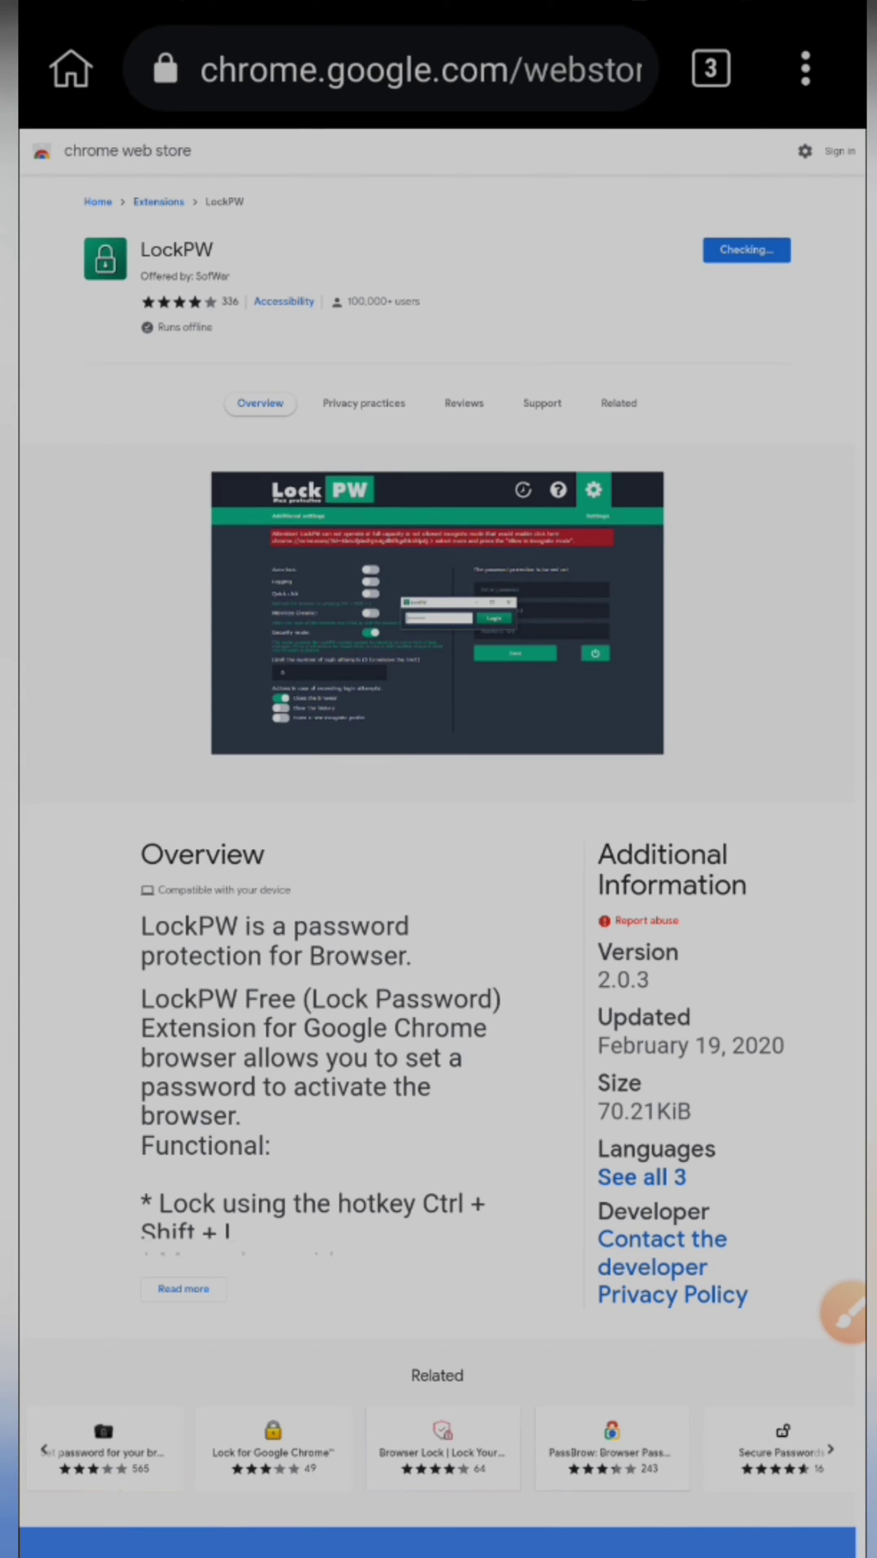
left_click(745, 249)
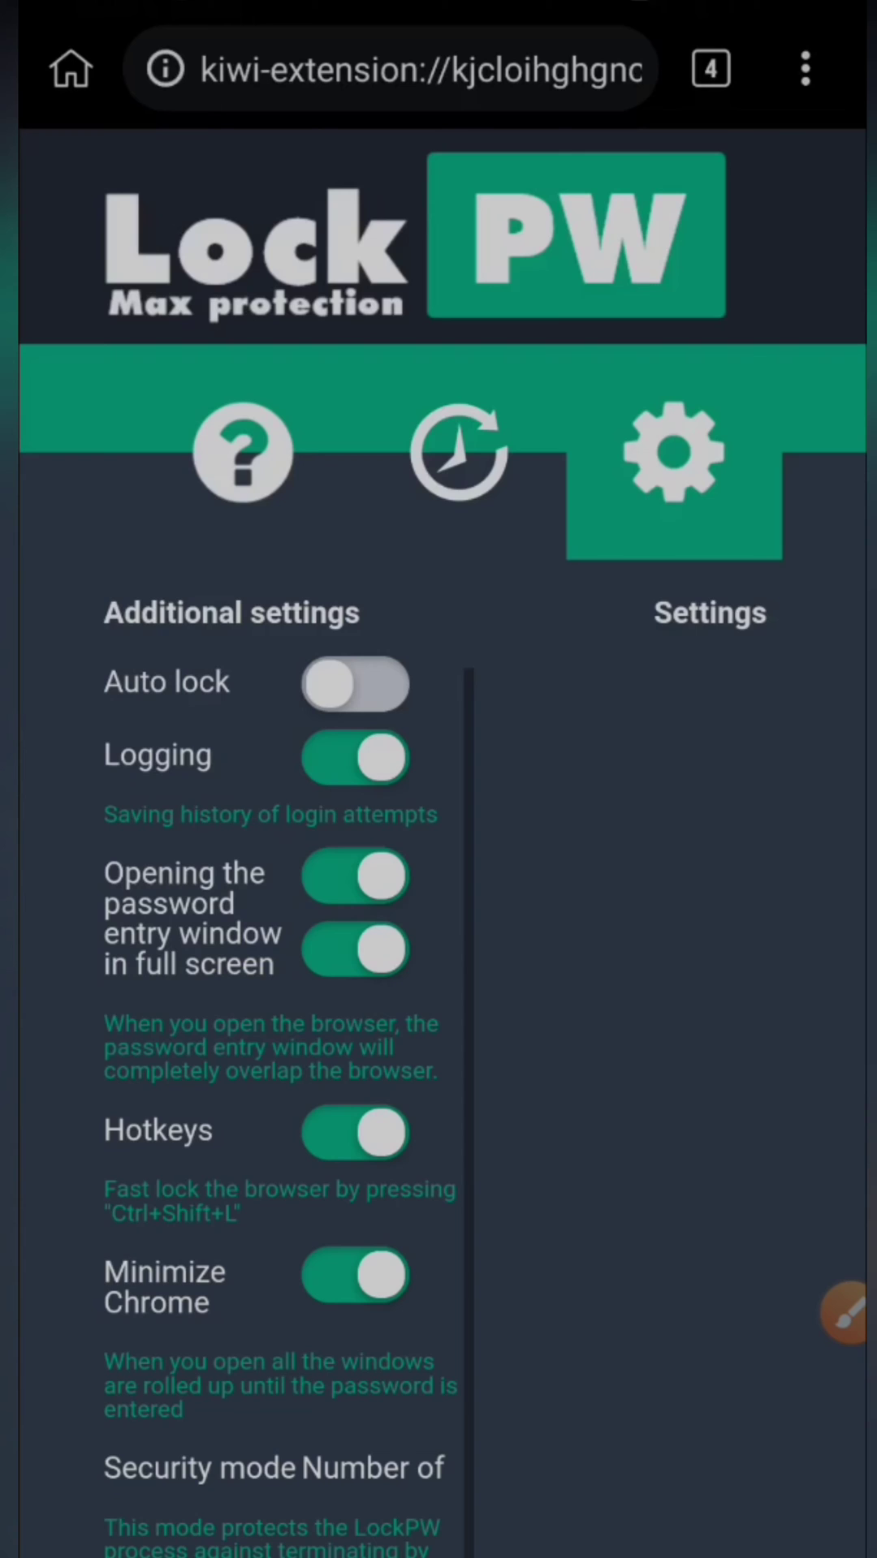
- Enter and confirm a new LockPW password with a hint, then save it
scroll("down", 3)
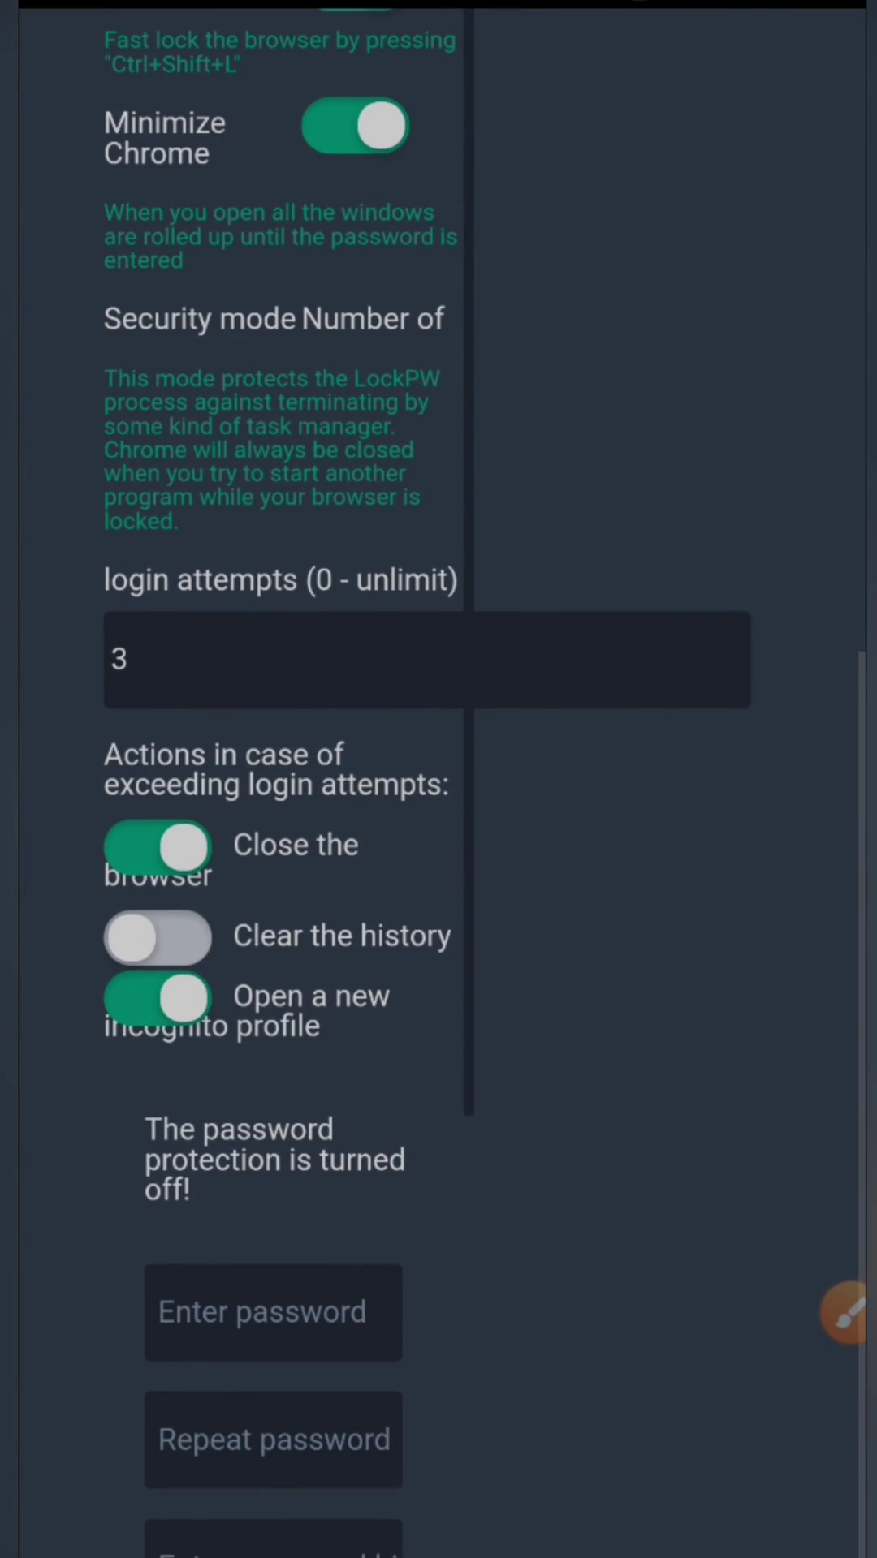
left_click(273, 767)
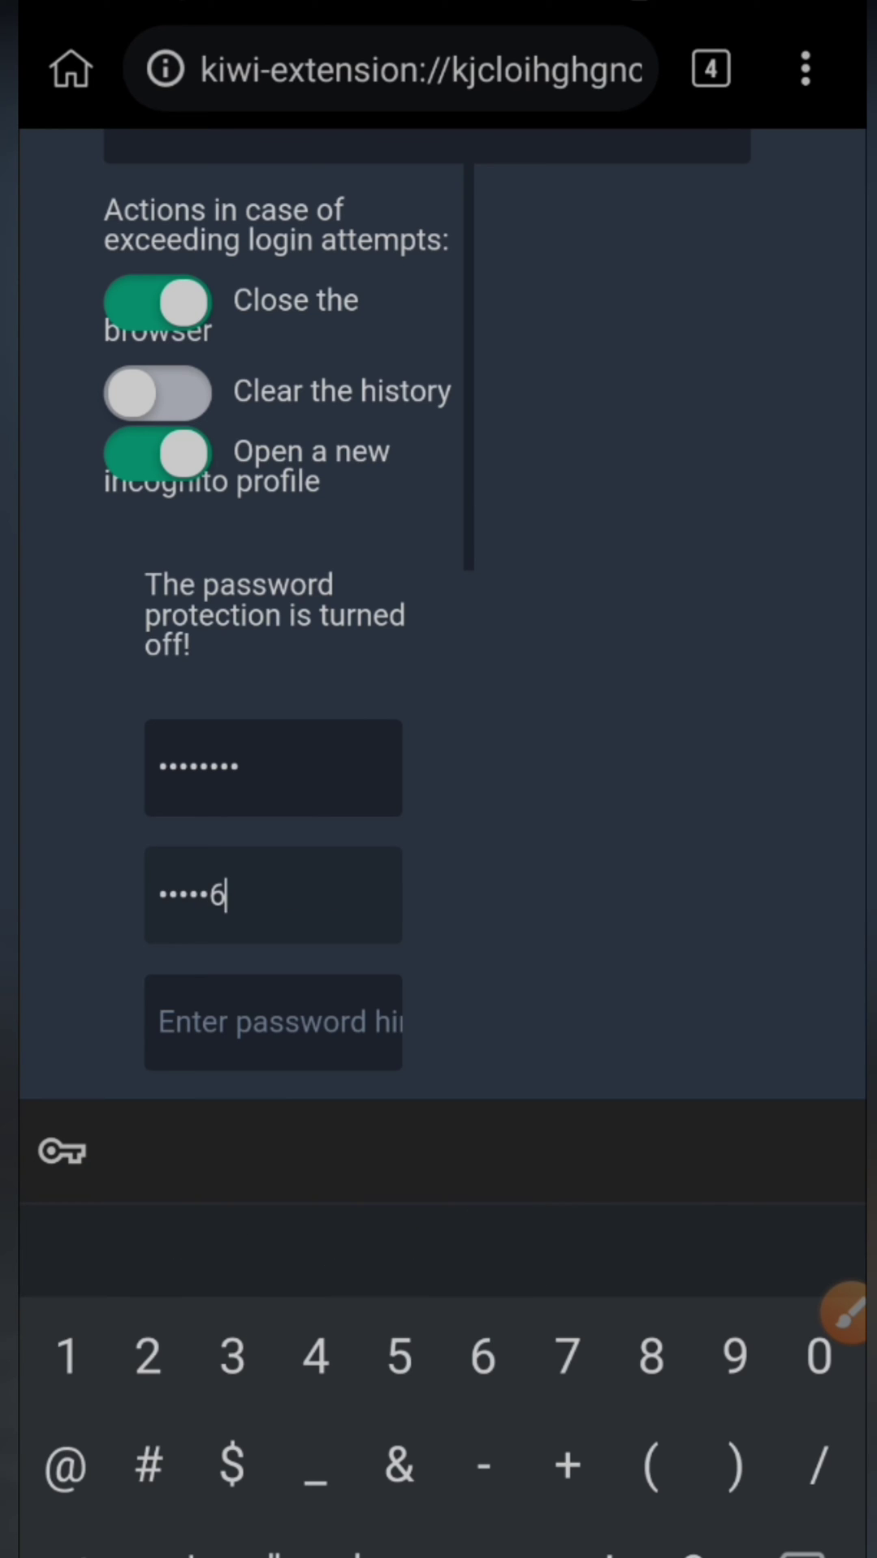
type("8")
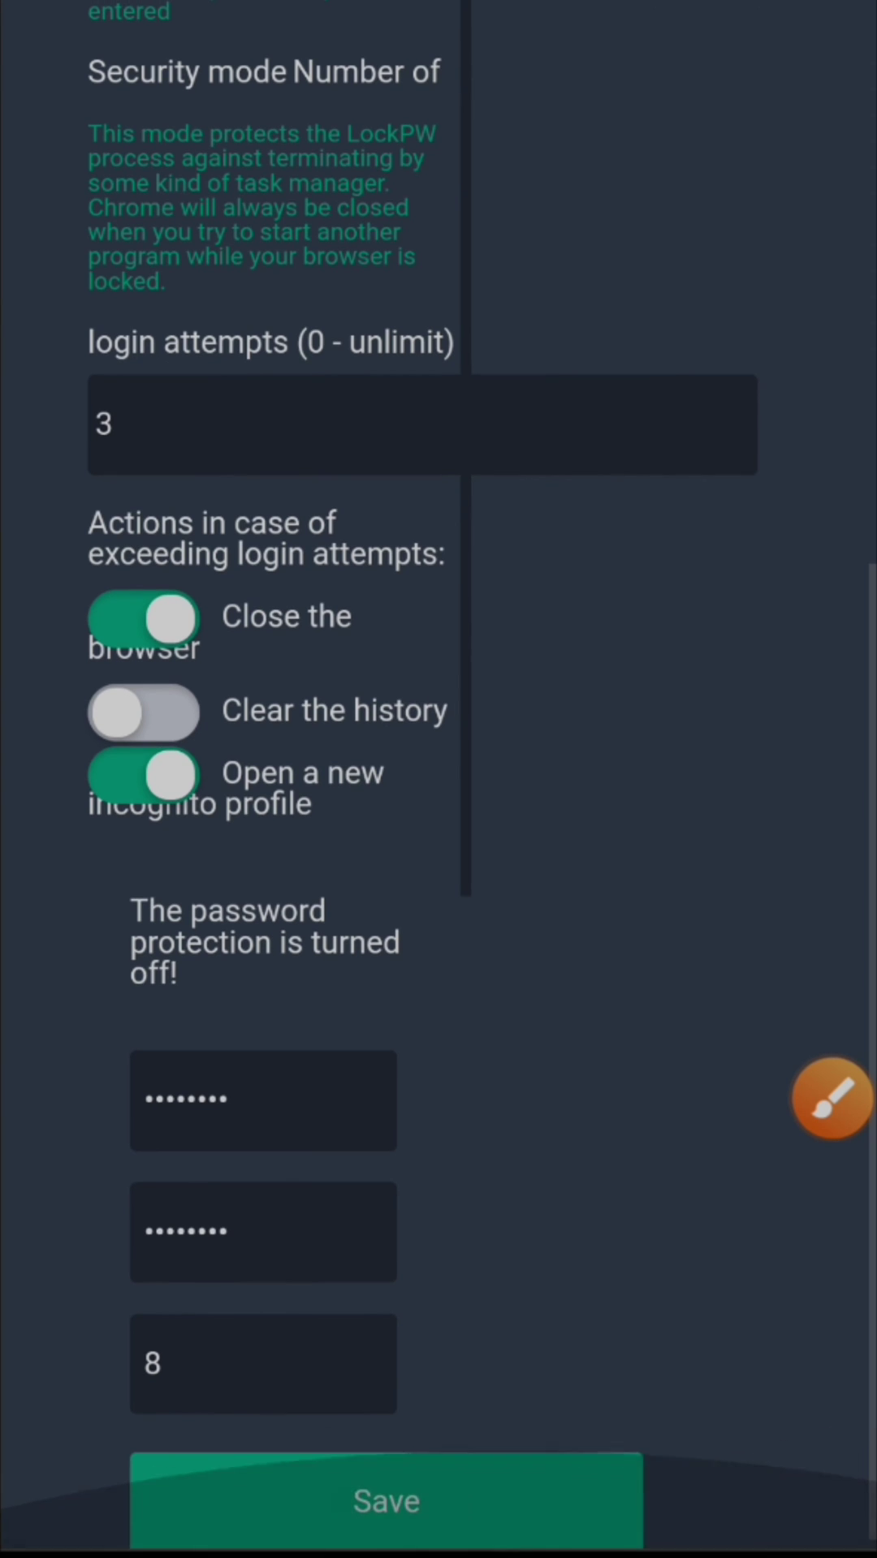
scroll("up", 3)
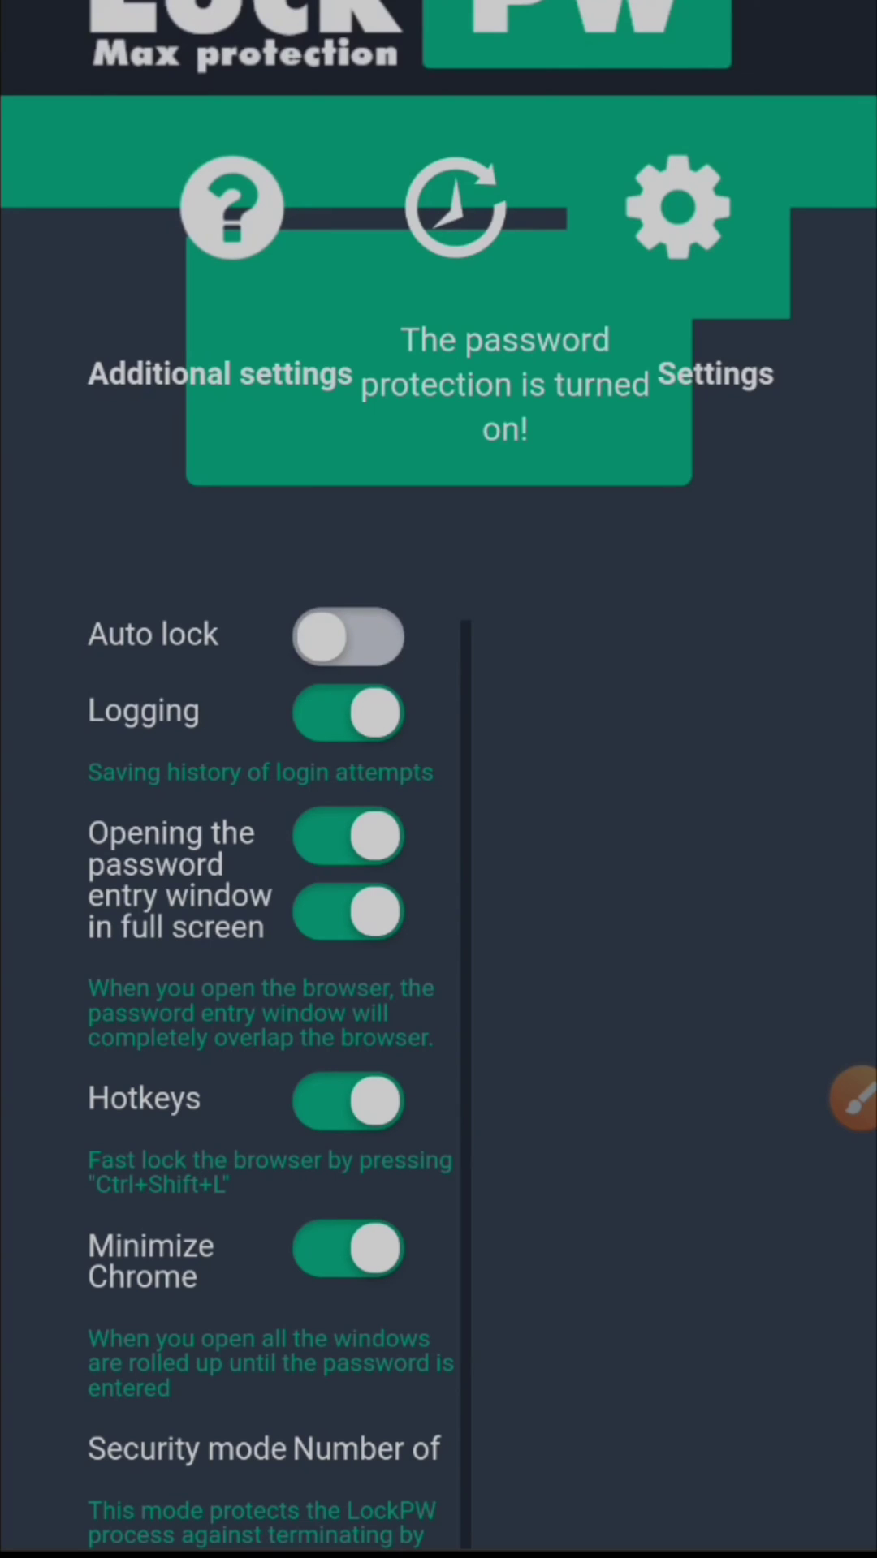